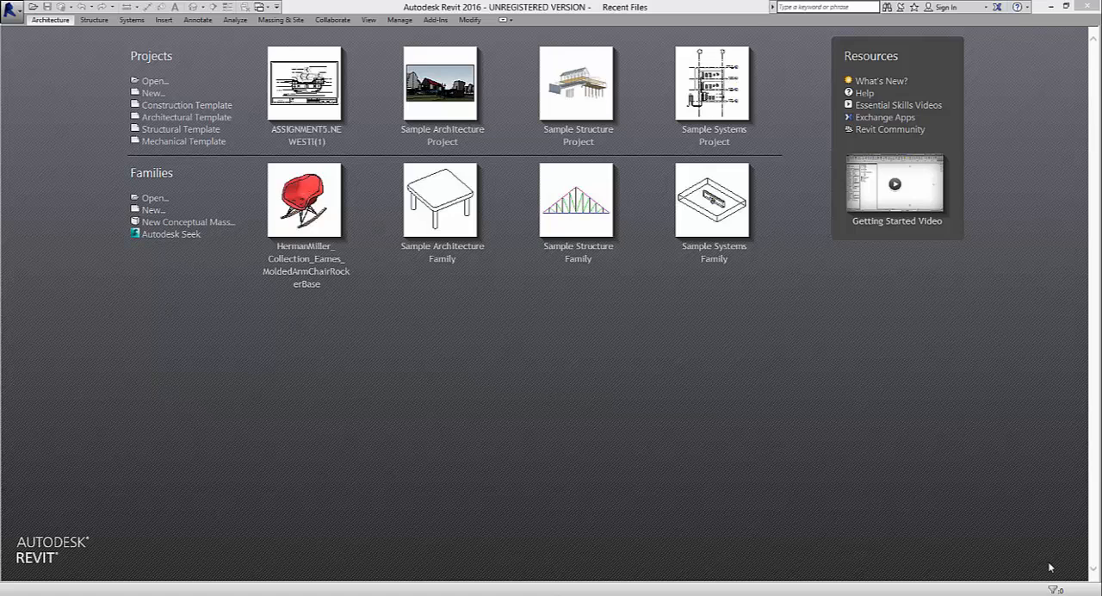
pyautogui.moveTo(928, 416)
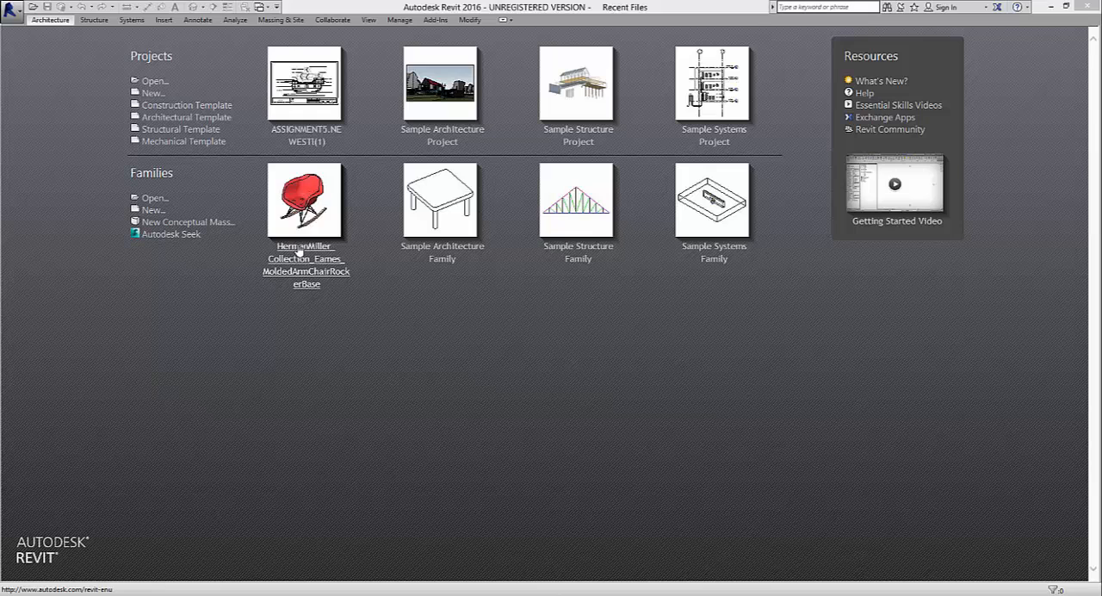
# Step: Open the Herman Miller Eames molded armchair rocker base family from Recent Files
pyautogui.doubleClick(307, 200)
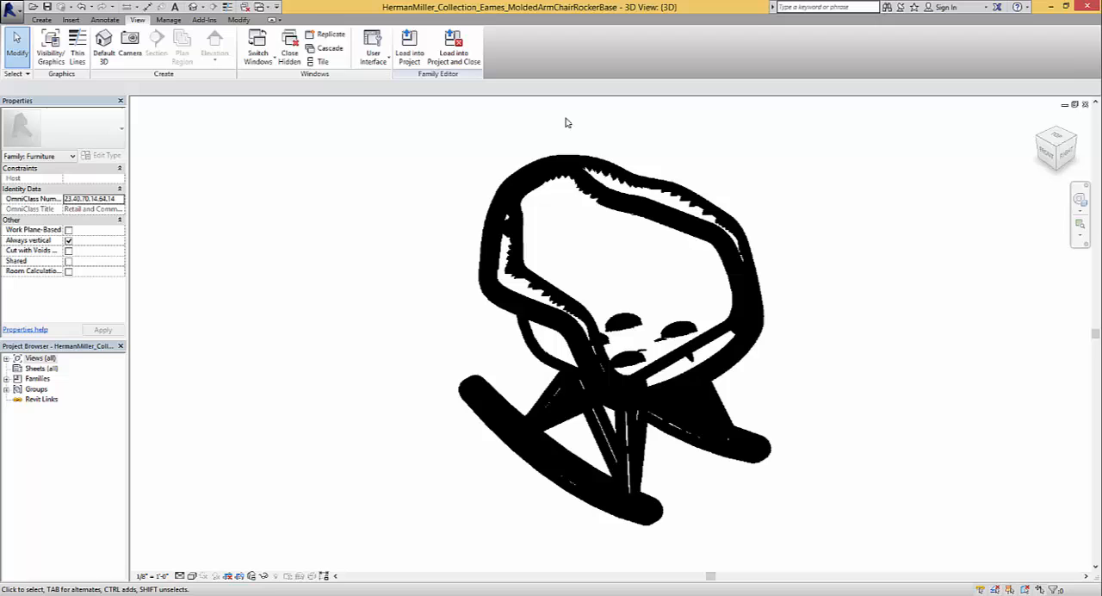
# Step: Enable Thin Lines, select the seat-shell sweep and browse its Material parameter
pyautogui.click(75, 49)
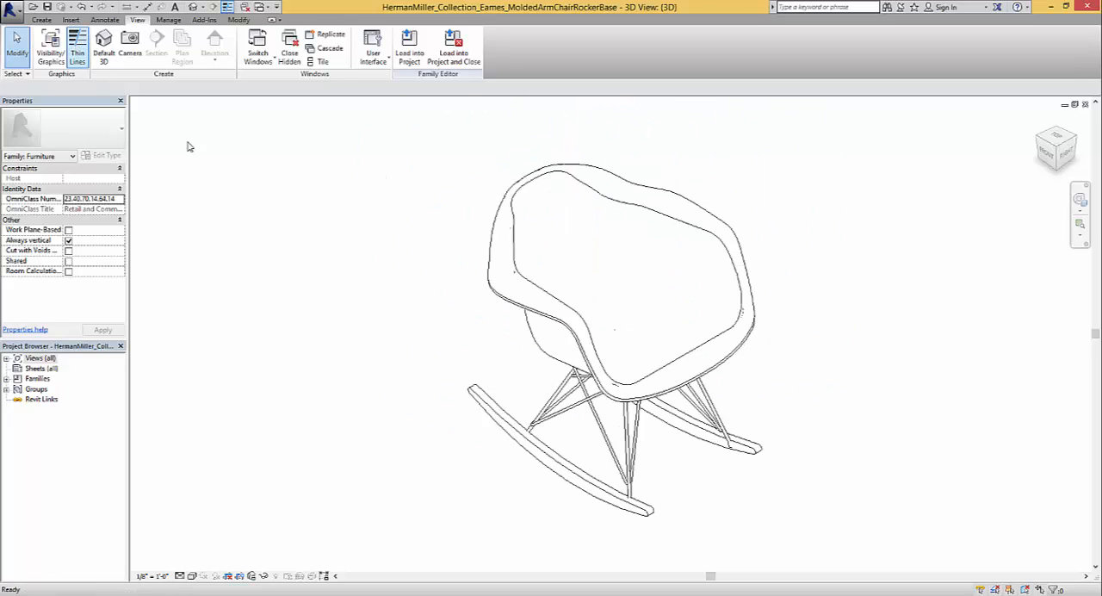
pyautogui.moveTo(472, 272)
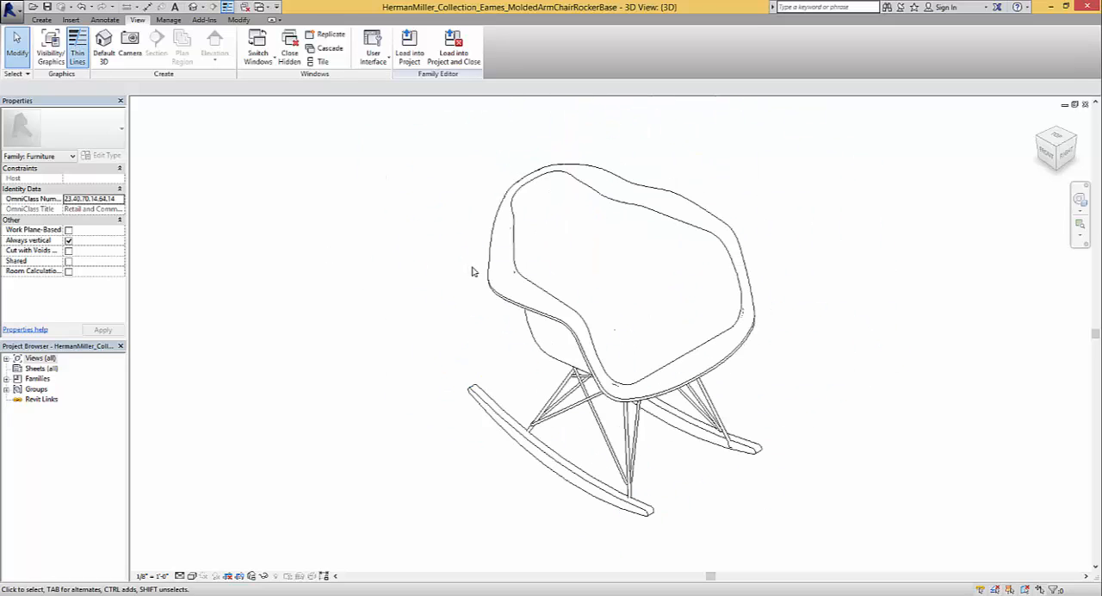
pyautogui.click(531, 276)
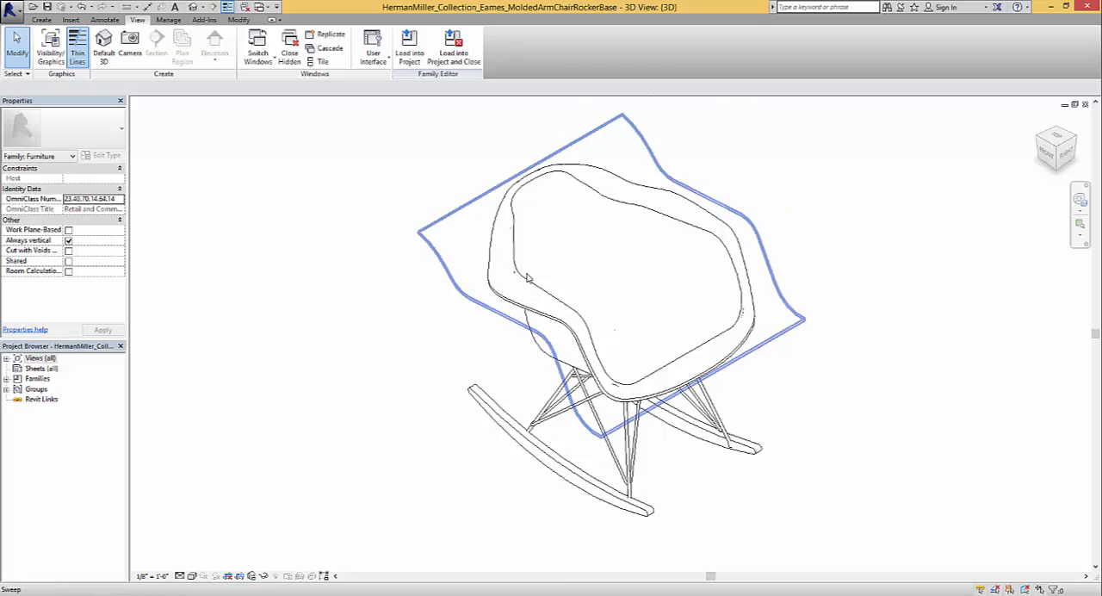
pyautogui.moveTo(589, 341)
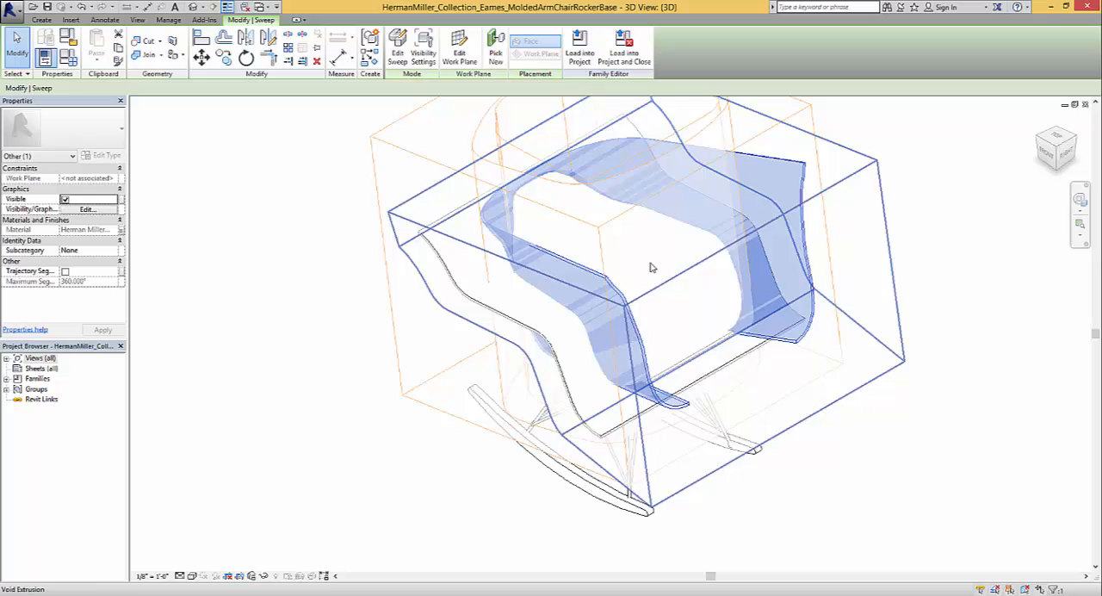
pyautogui.moveTo(652, 267); pyautogui.dragTo(503, 251)
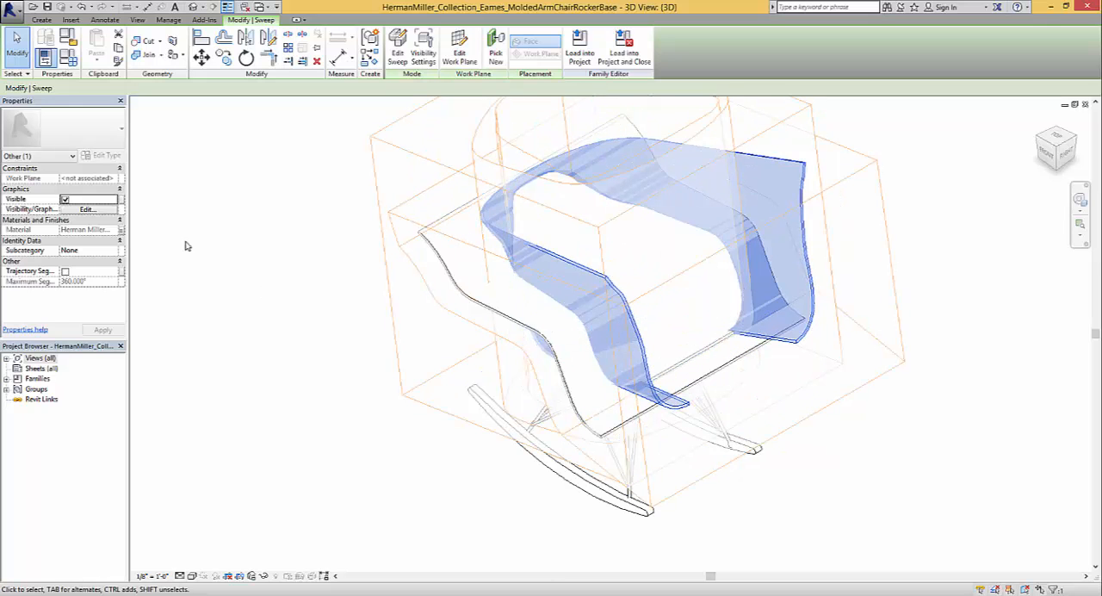
pyautogui.moveTo(121, 234)
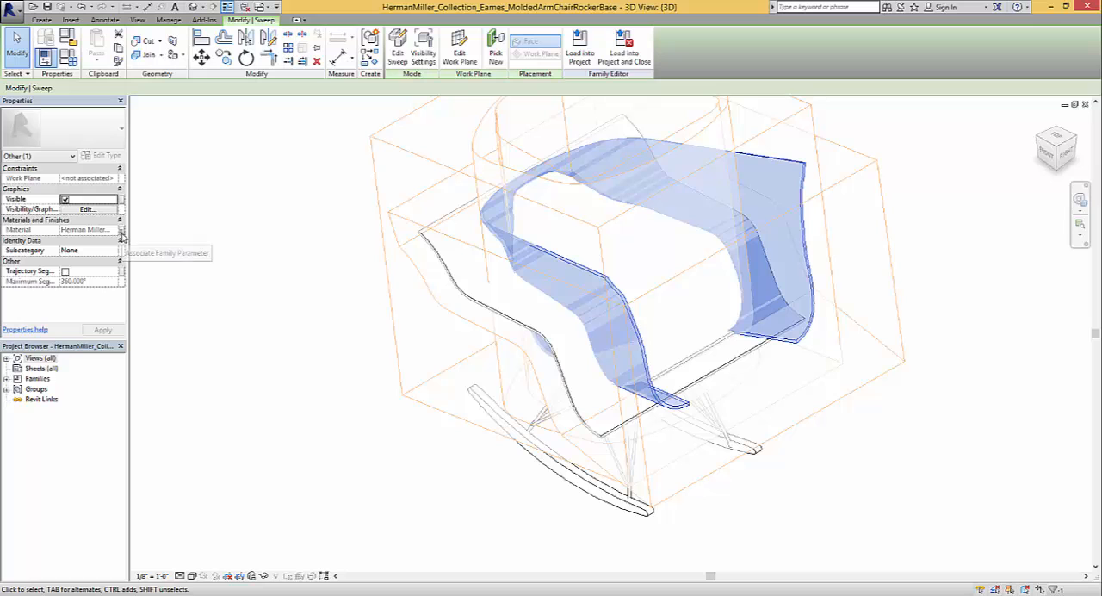
pyautogui.click(169, 19)
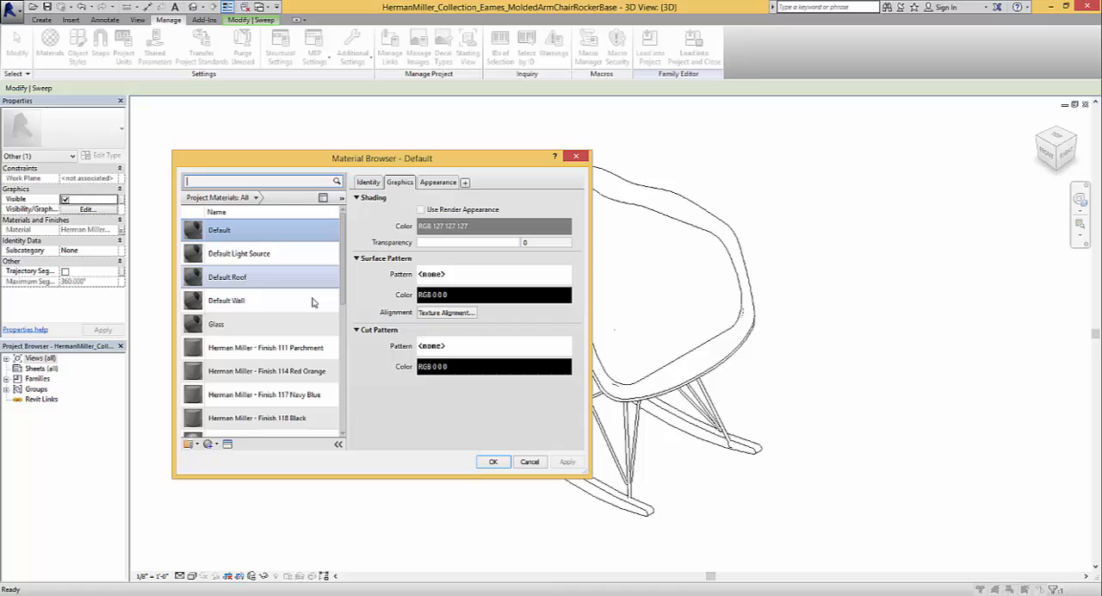
# Step: Create a new material with Graphics and Appearance colours both set to RGB 128-255-0
pyautogui.scroll(-3)
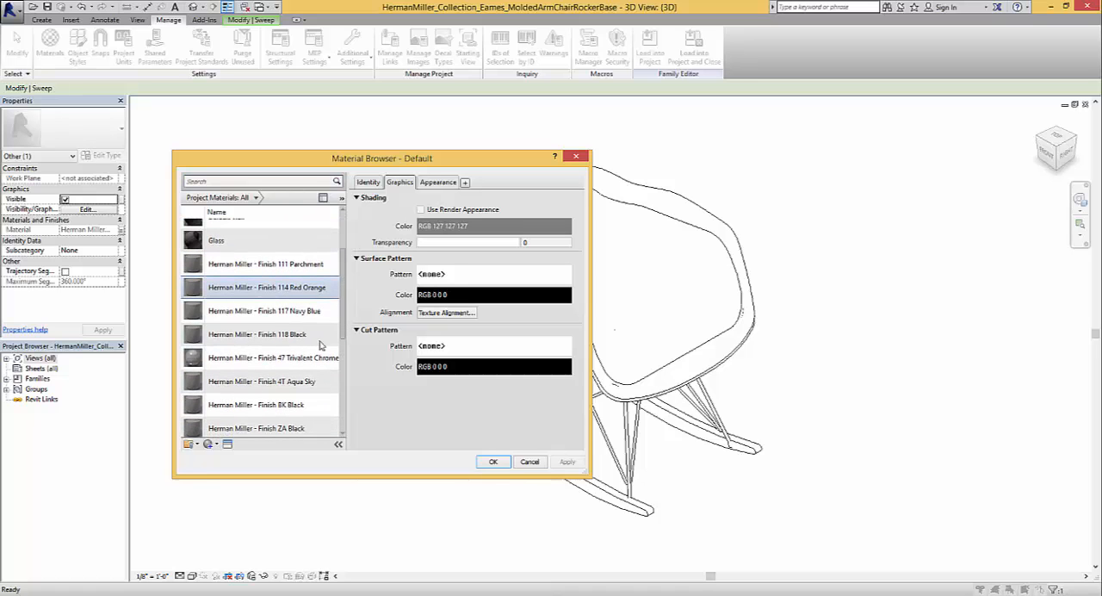
pyautogui.click(189, 445)
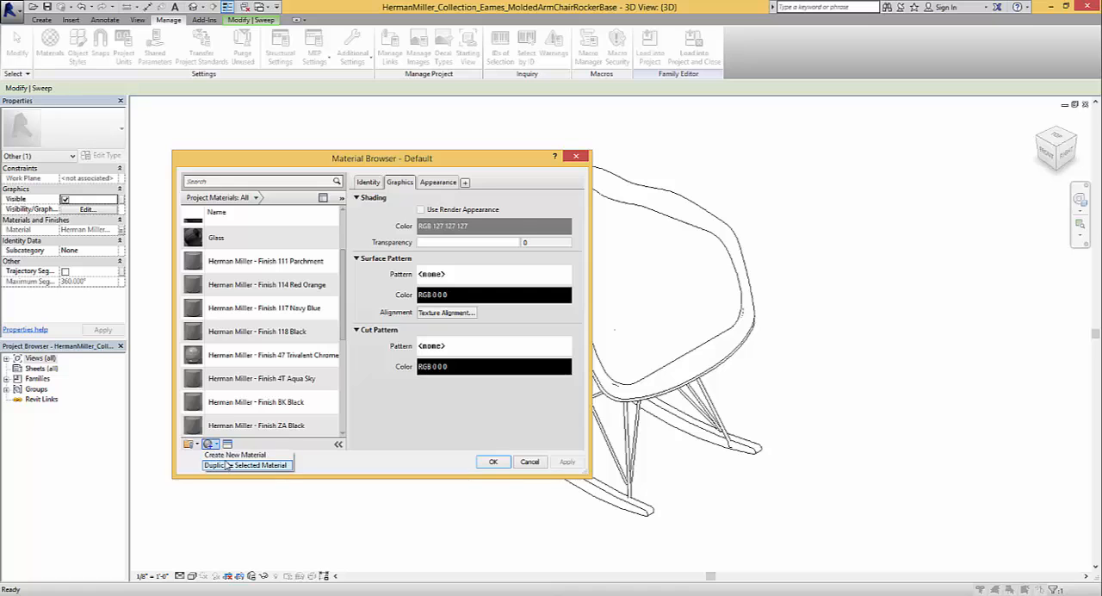
pyautogui.click(234, 455)
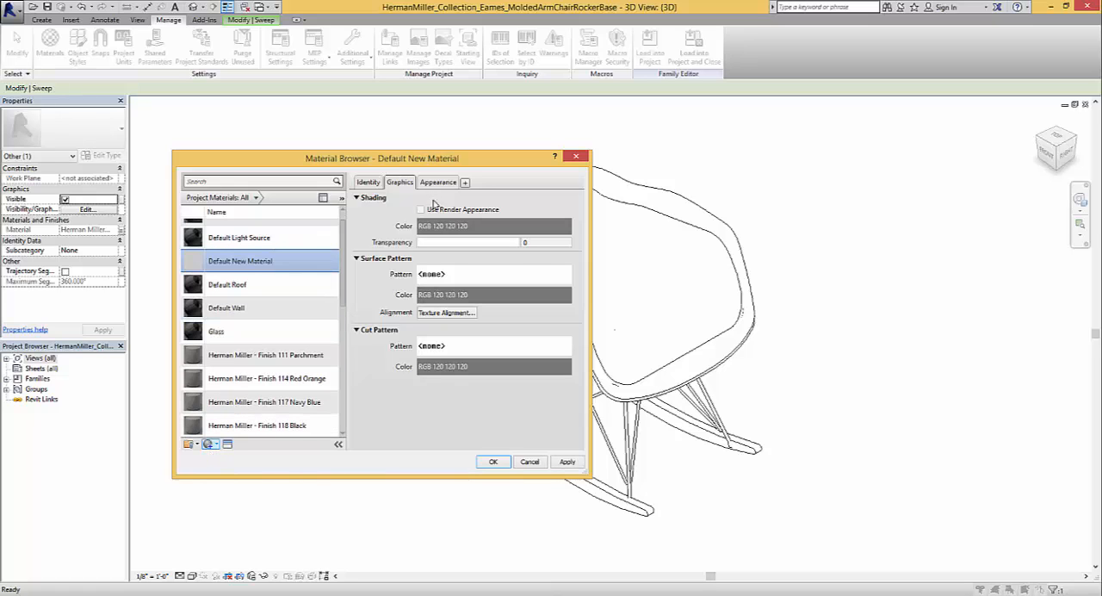
pyautogui.click(492, 225)
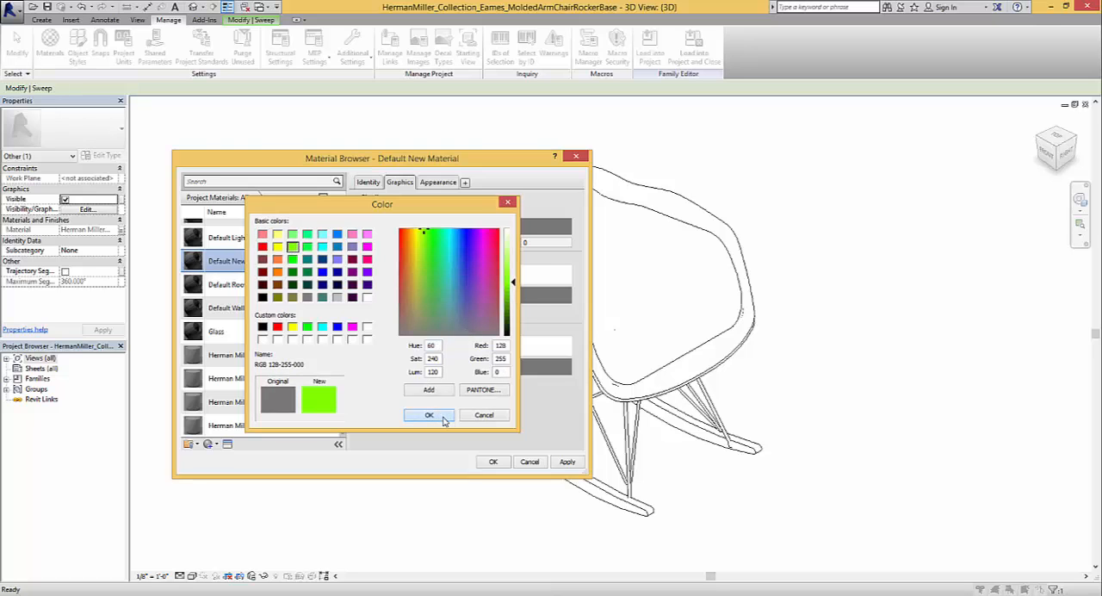
pyautogui.click(429, 416)
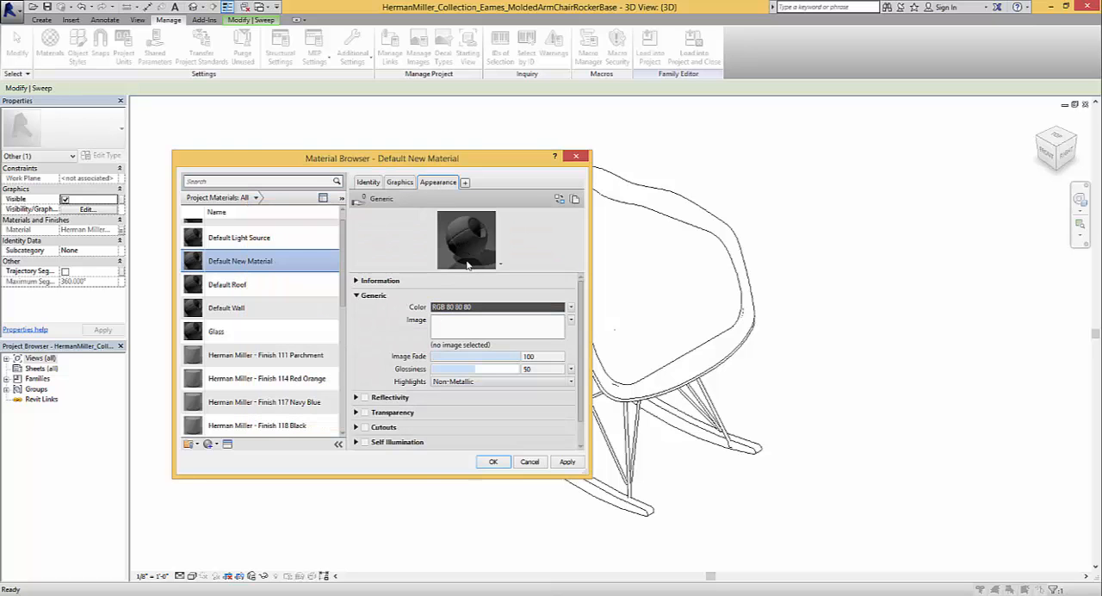
pyautogui.click(499, 306)
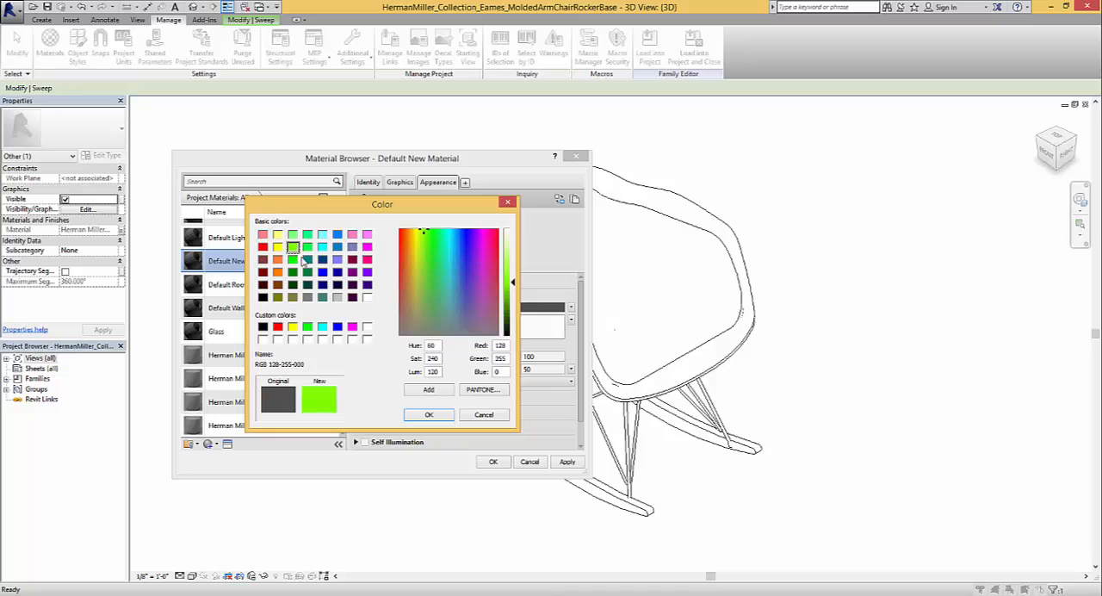
pyautogui.click(429, 415)
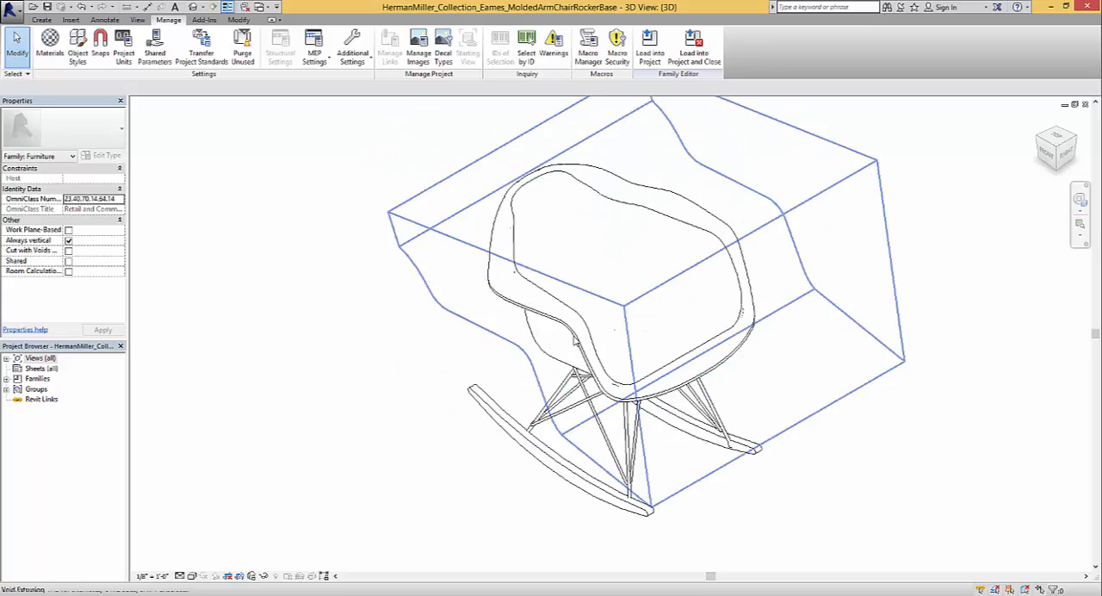
# Step: Associate the seat-shell sweep's Material to the Seat/Back Finish family parameter
pyautogui.click(646, 258)
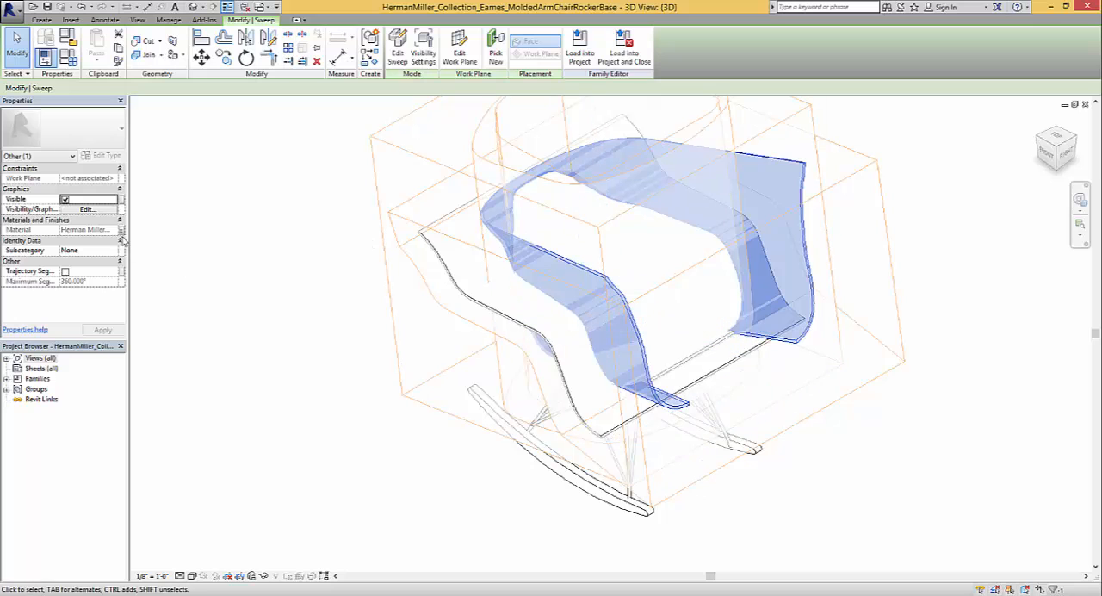
pyautogui.click(121, 231)
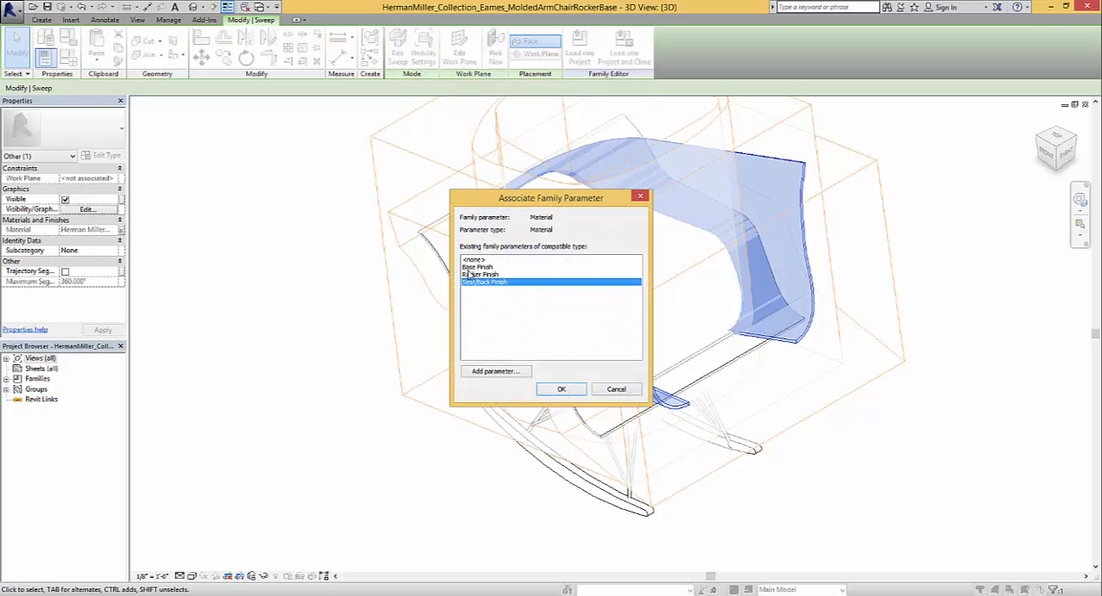
pyautogui.click(562, 390)
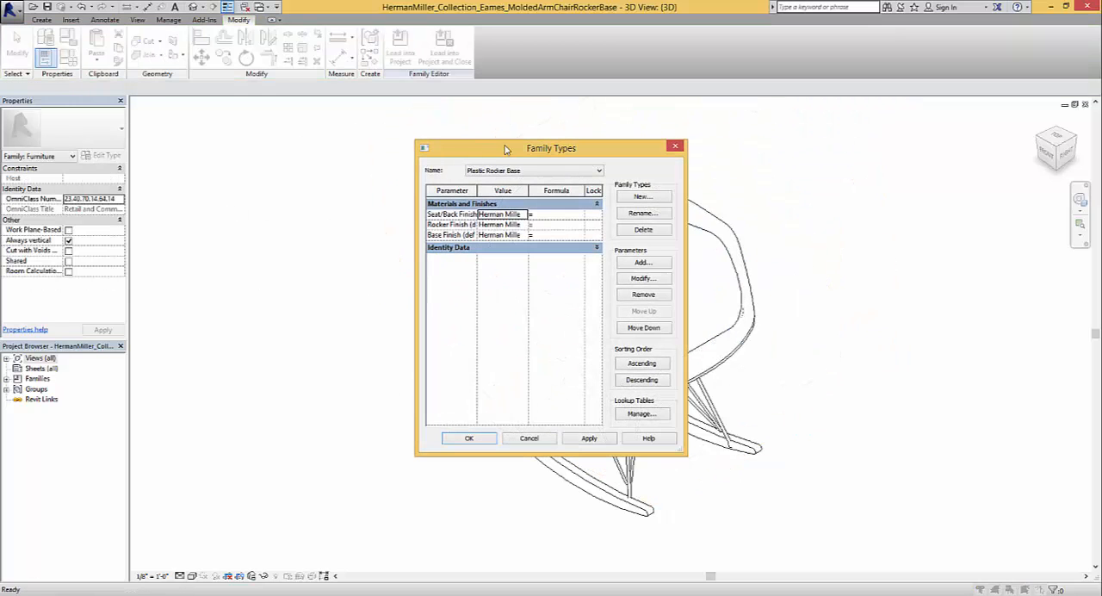
# Step: In Family Types, assign the new bright green material to Seat/Back Finish and apply it
pyautogui.moveTo(551, 148); pyautogui.dragTo(331, 135)
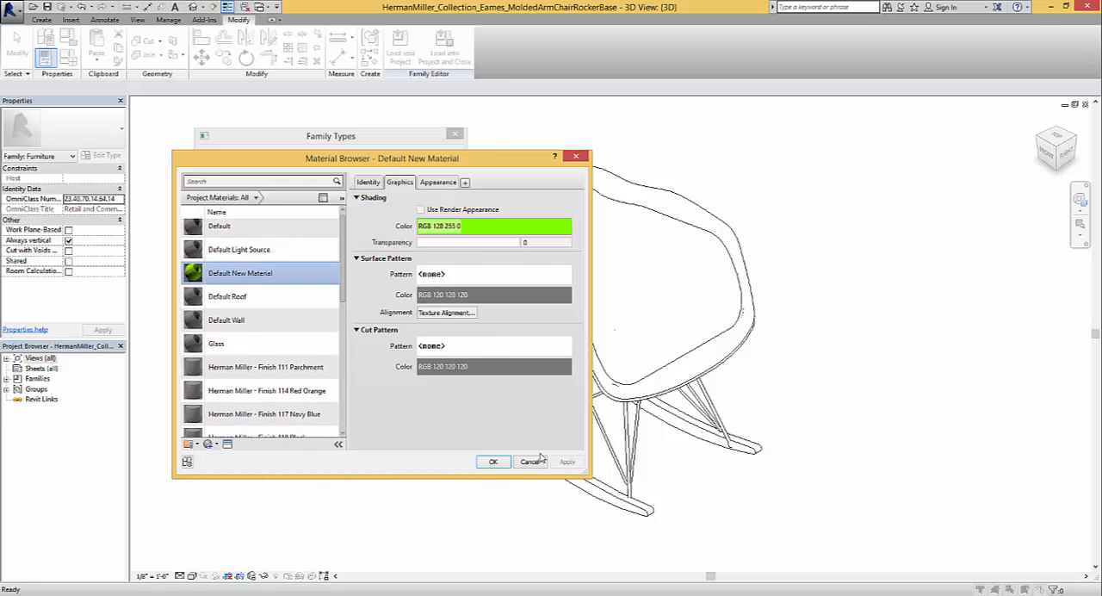
pyautogui.click(492, 461)
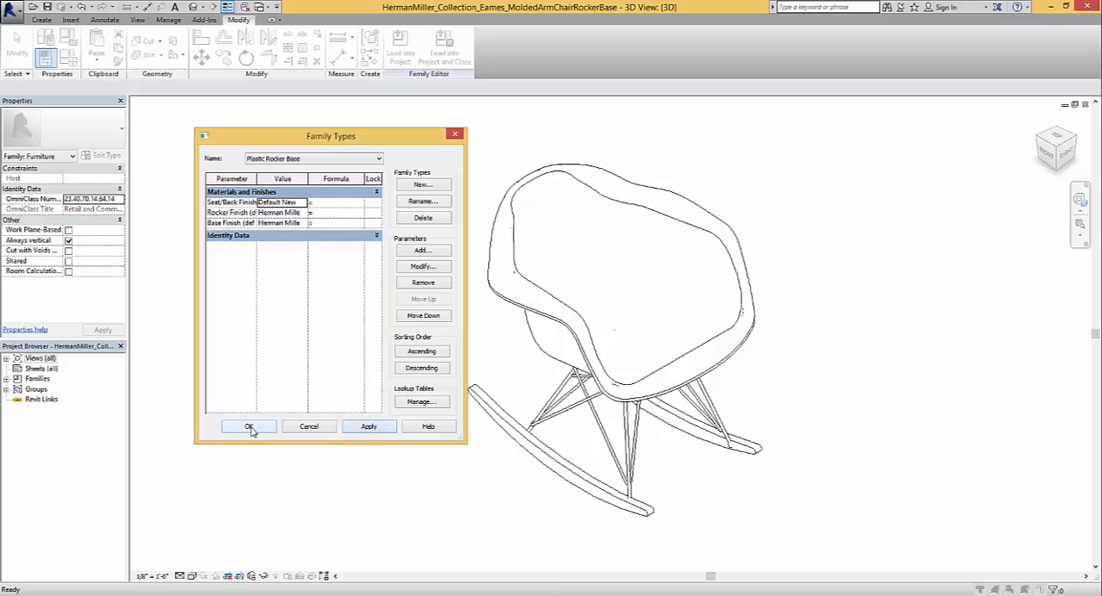
pyautogui.click(248, 427)
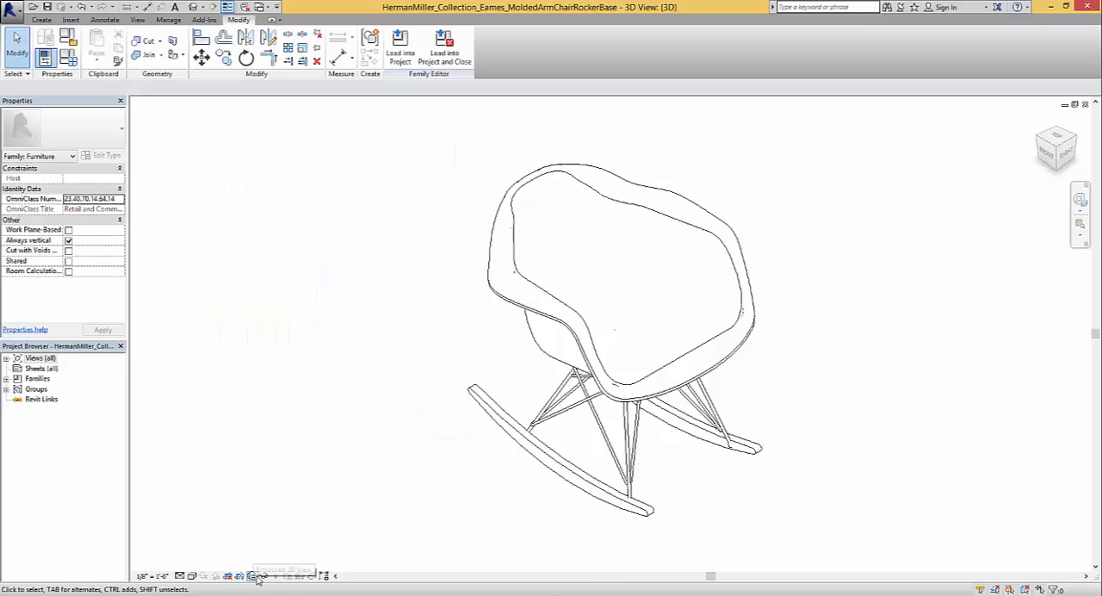
# Step: Set the view's Visual Style to Shaded, then start a new project
pyautogui.click(249, 575)
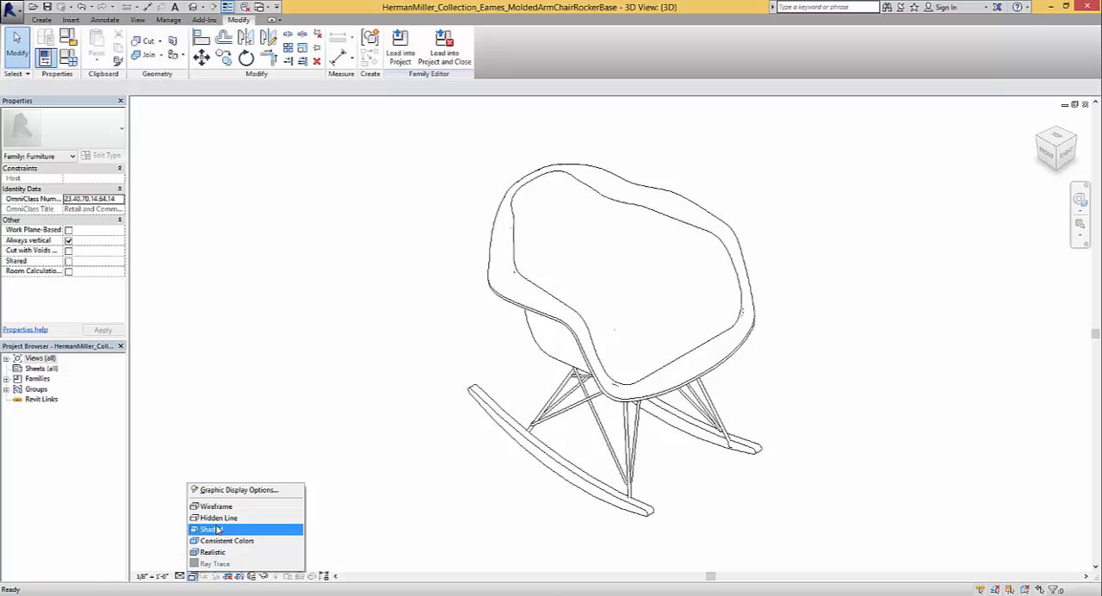
pyautogui.click(209, 529)
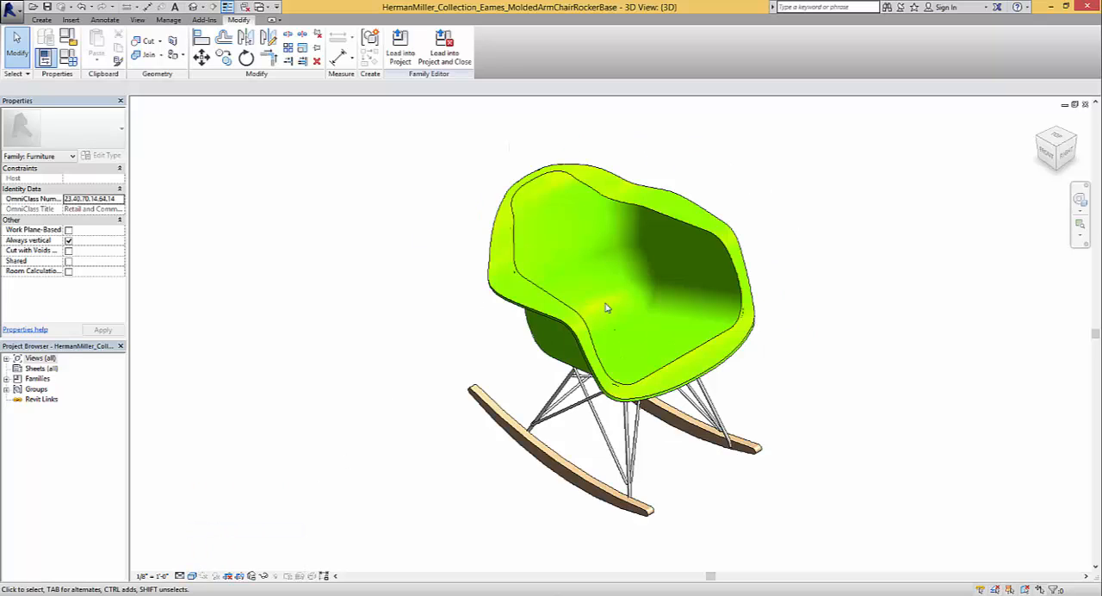
pyautogui.click(10, 7)
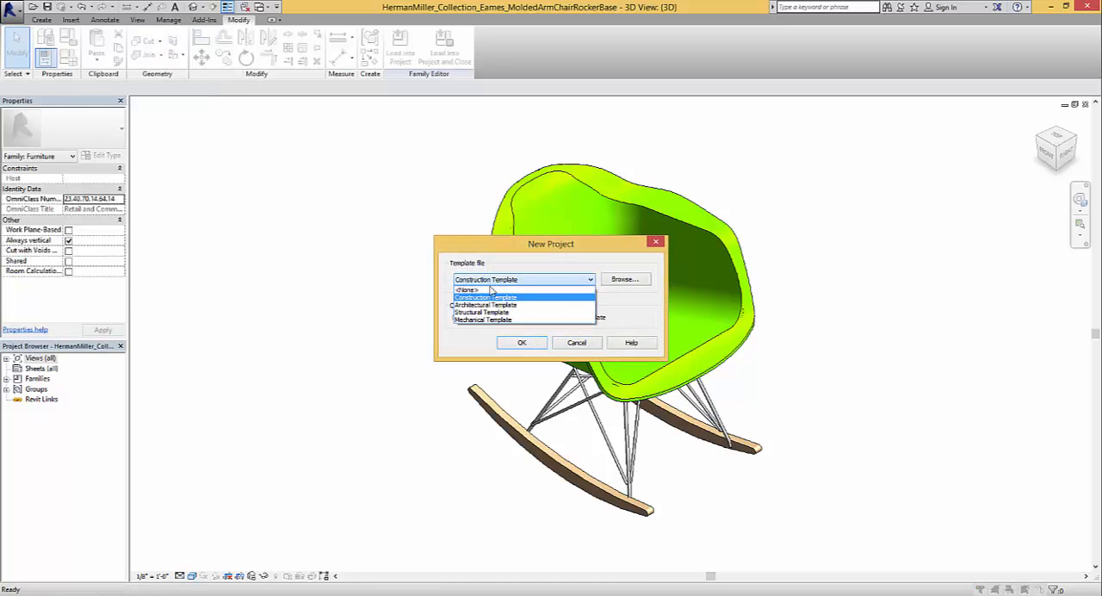
# Step: Create Project3 from a template and load the chair family into it
pyautogui.click(576, 341)
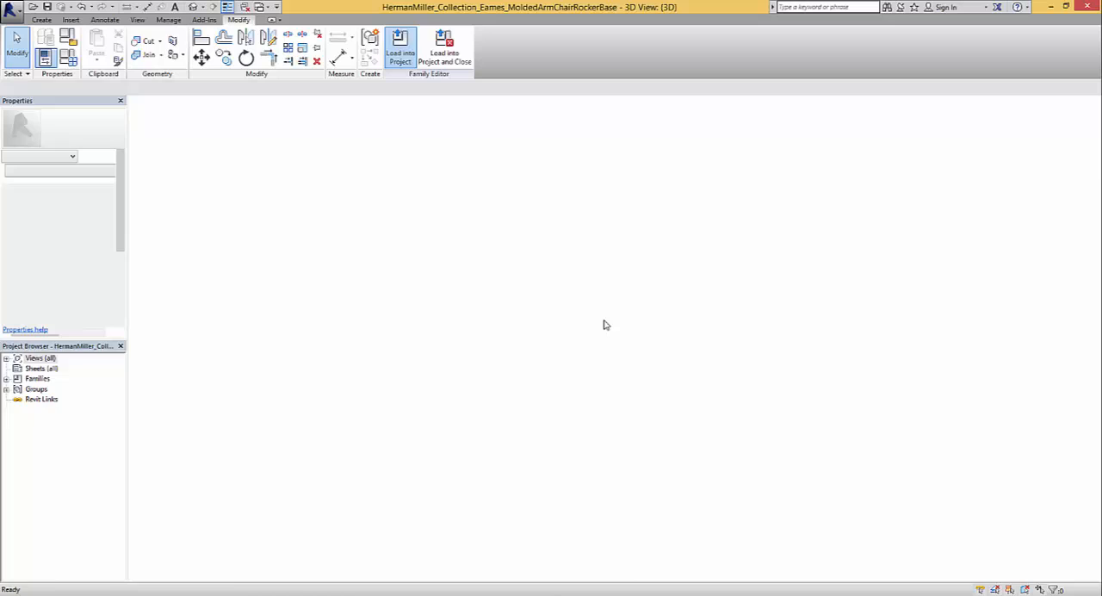
pyautogui.click(400, 48)
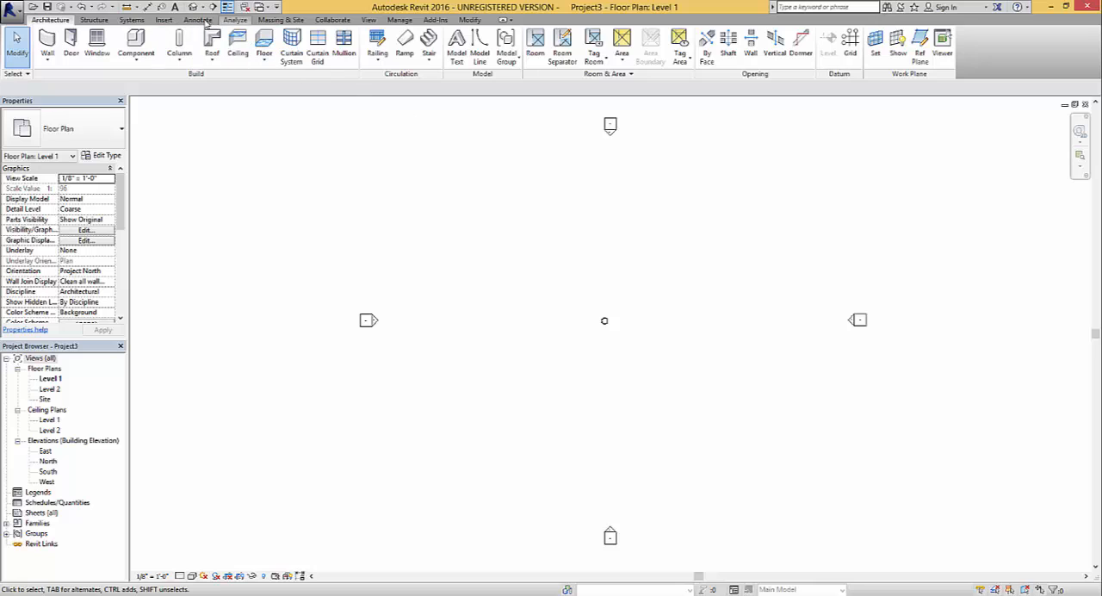
pyautogui.click(368, 19)
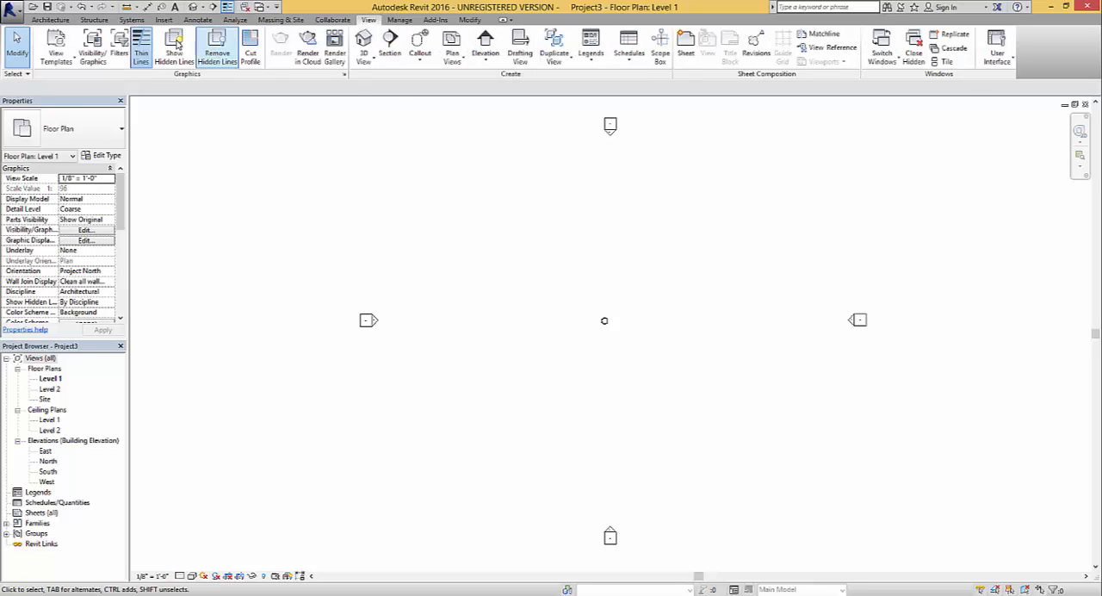
# Step: Switch to the default 3D view and render a region showing the green-seated chair
pyautogui.click(364, 48)
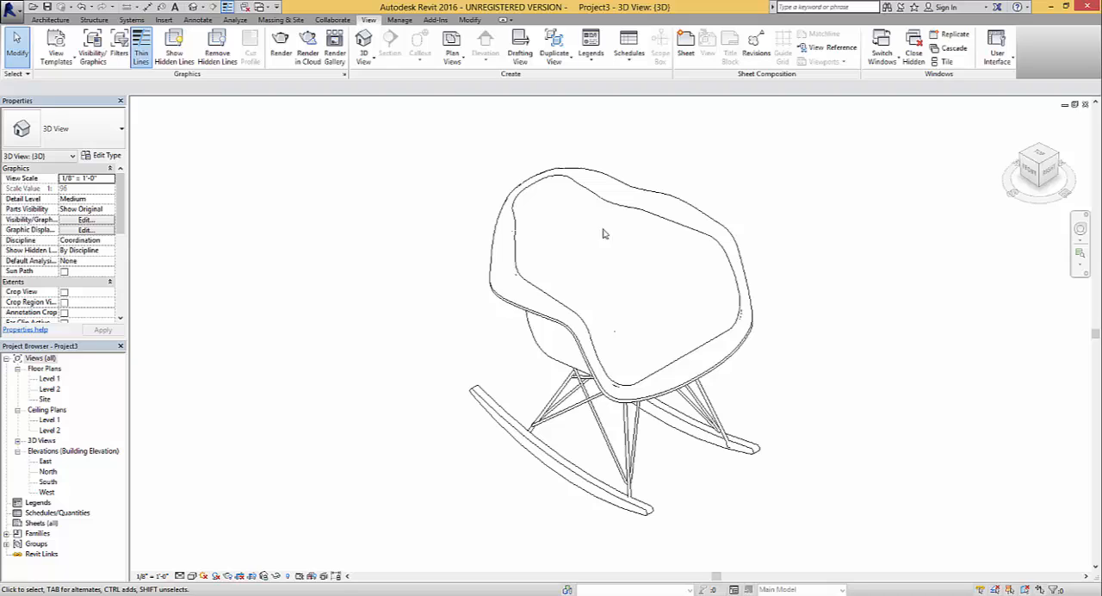
pyautogui.click(281, 48)
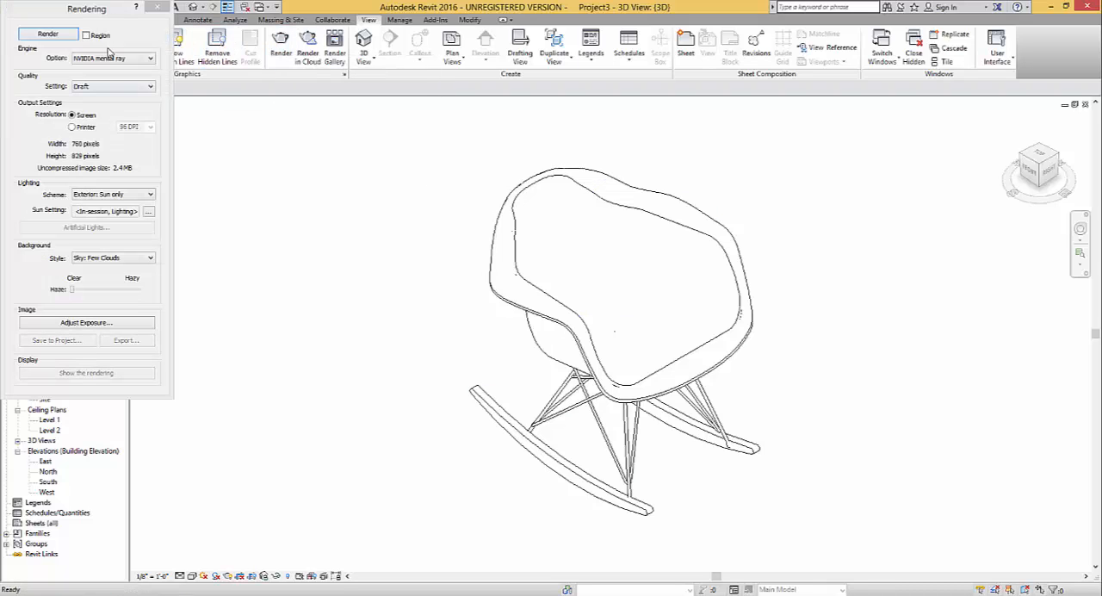
pyautogui.click(112, 86)
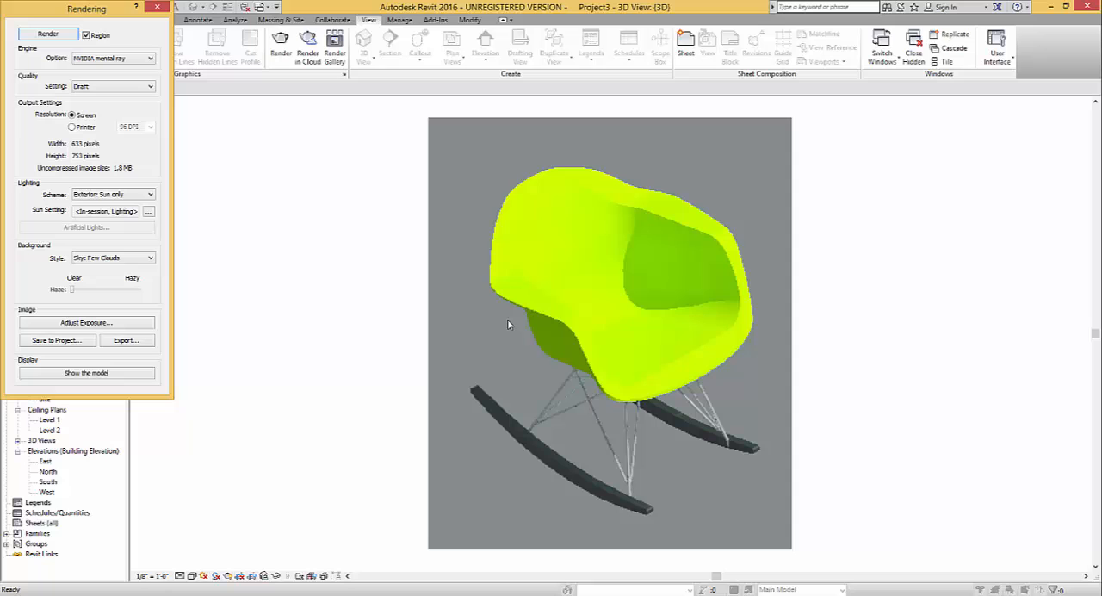
pyautogui.moveTo(770, 396)
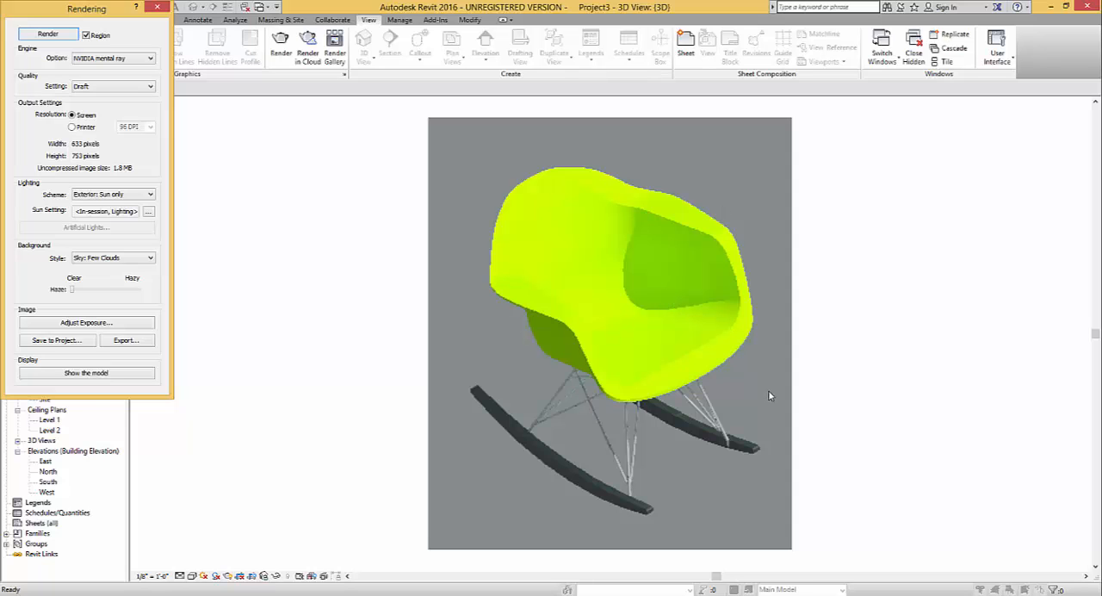